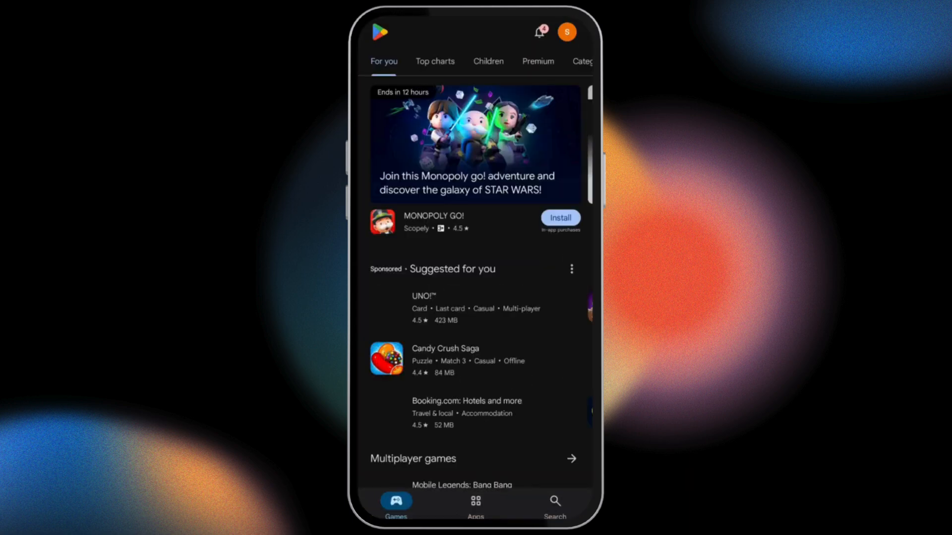
Step: Rerun the recent 'duolingo' Play Store search and view the Duolingo: Language Lessons listing
click(553, 504)
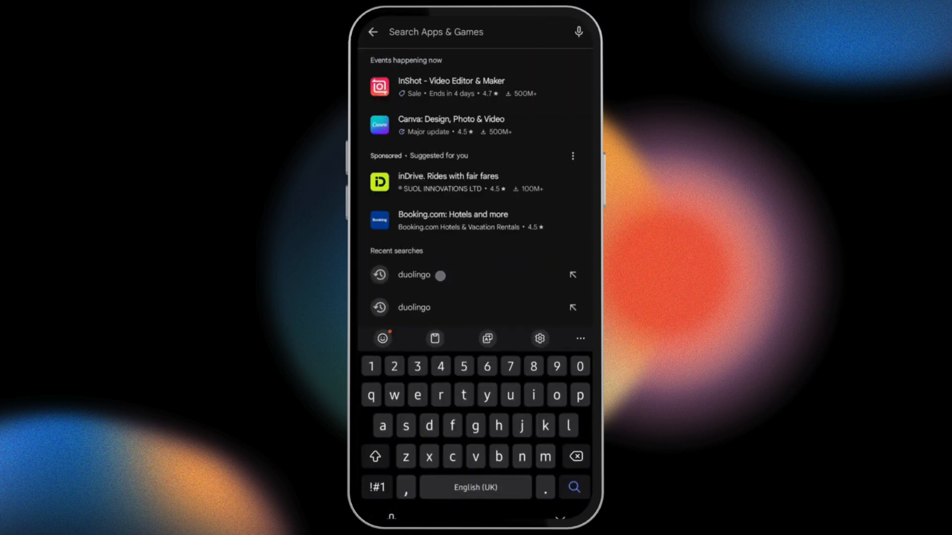
click(414, 274)
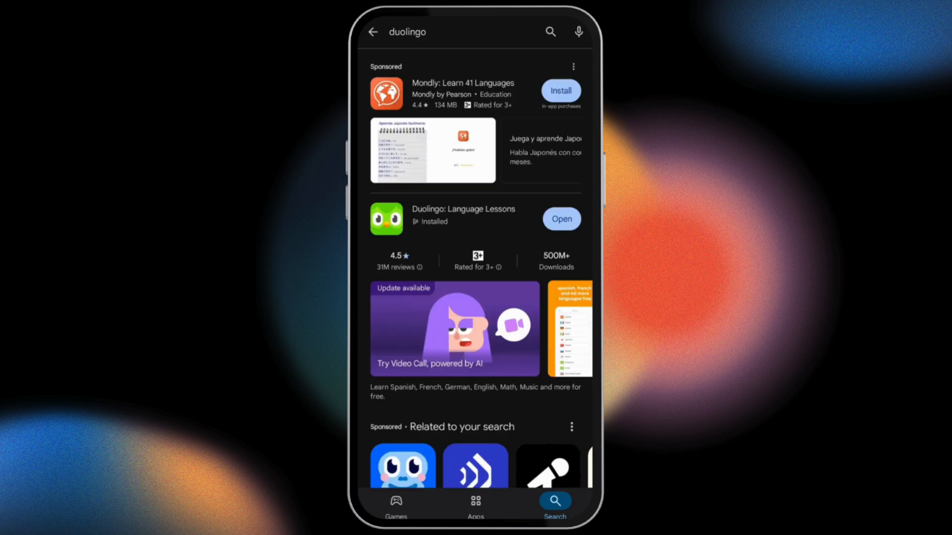
click(463, 209)
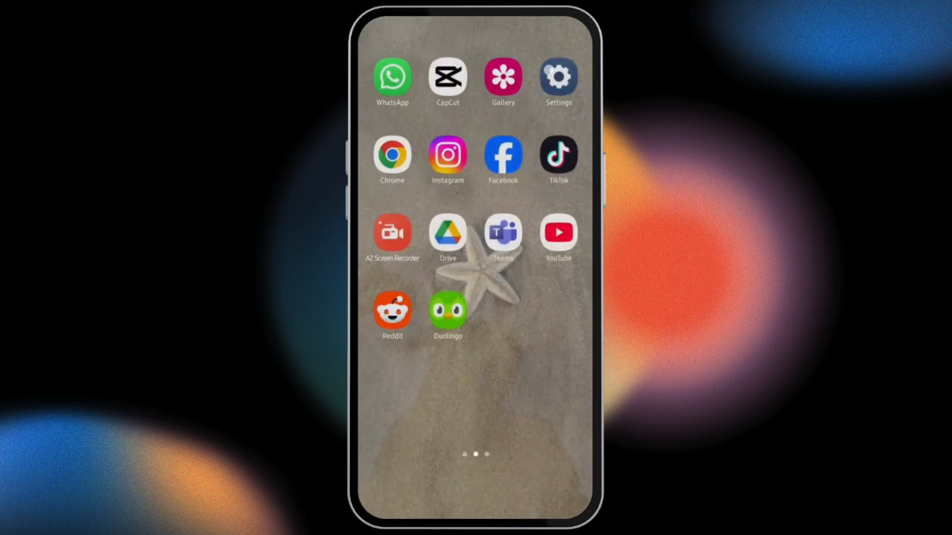
Step: Search the installed apps for 'duol' and open Duolingo's app settings
click(557, 76)
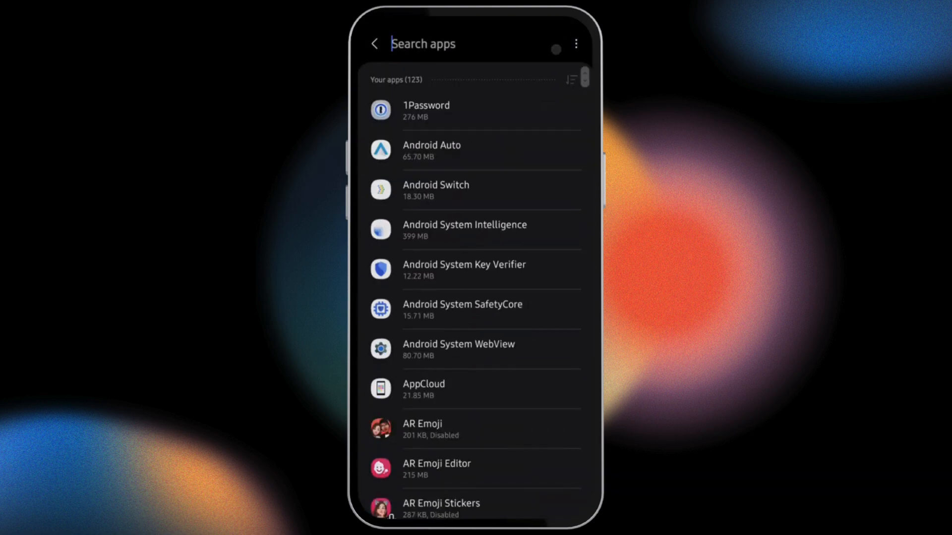
text(duol)
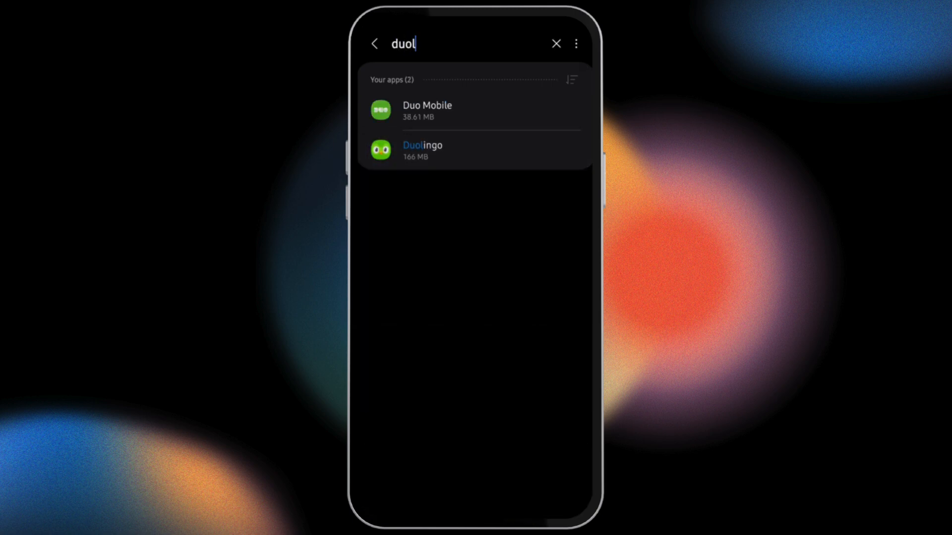
click(421, 149)
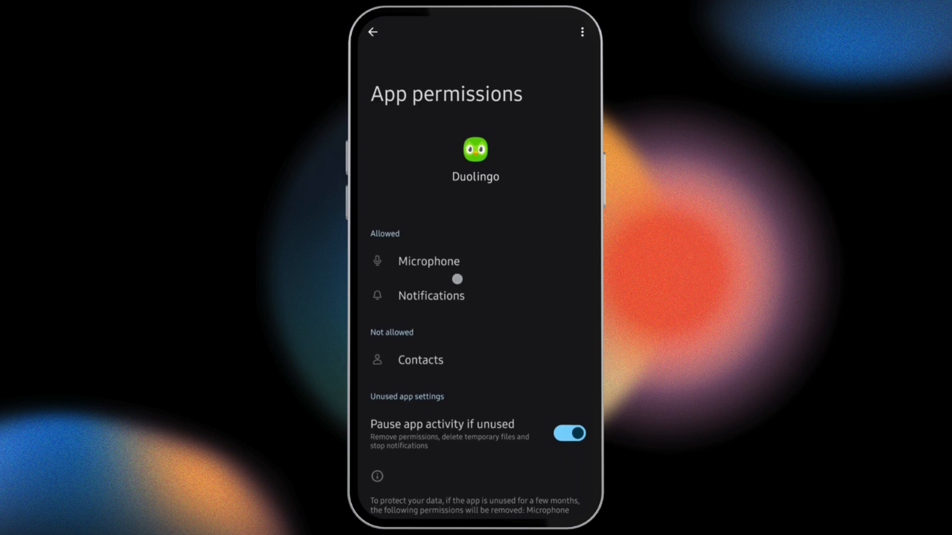
Step: Set Duolingo's Microphone to 'Allow only while using the app' and go back
click(428, 261)
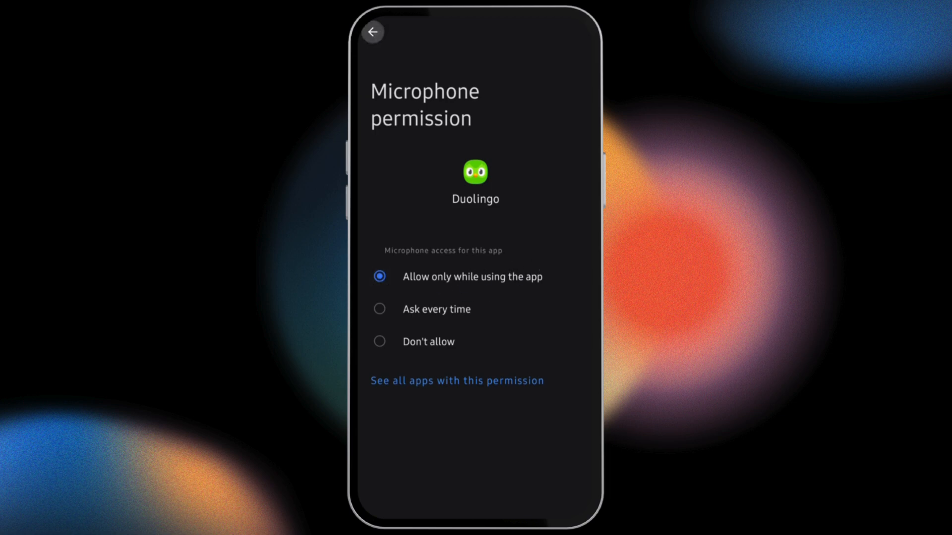
click(372, 31)
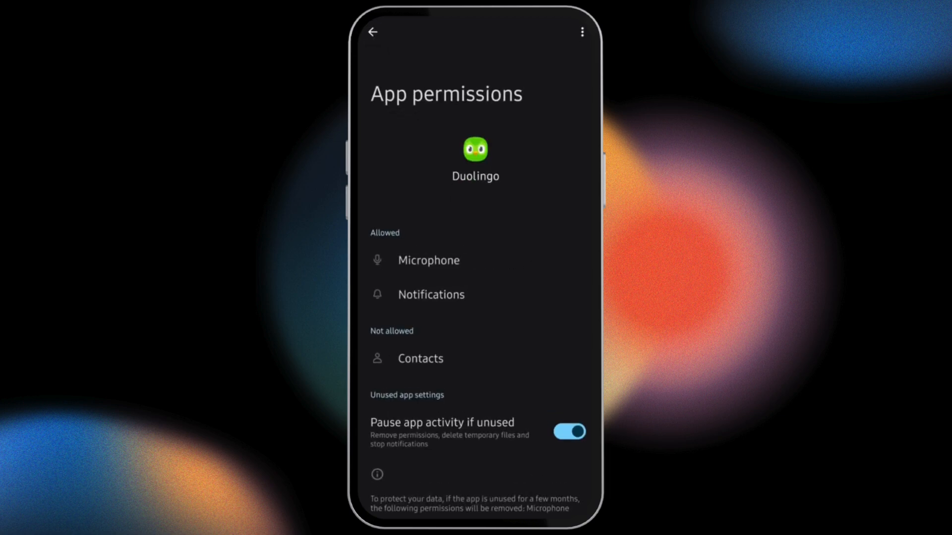
click(372, 31)
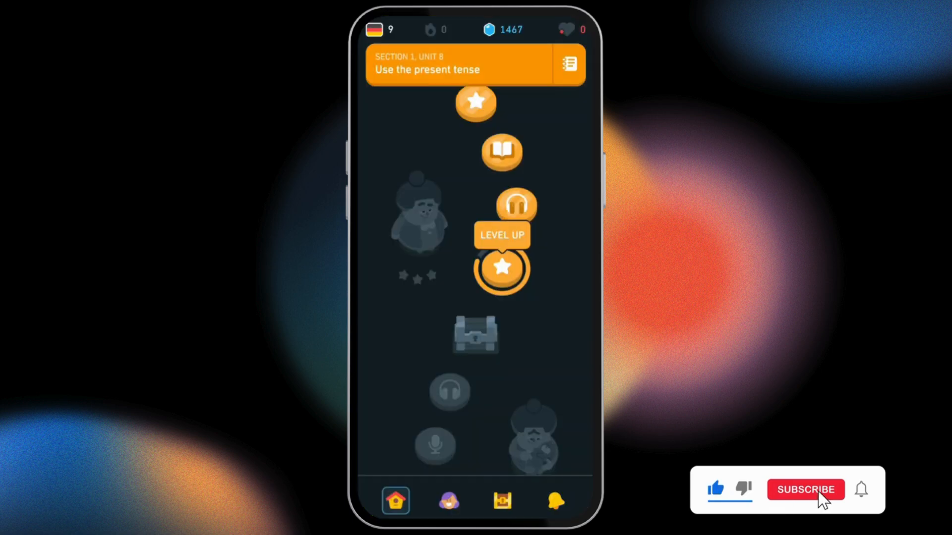
Step: Launch Duolingo to its Section 1, Unit 8 'Use the present tense' path
click(805, 489)
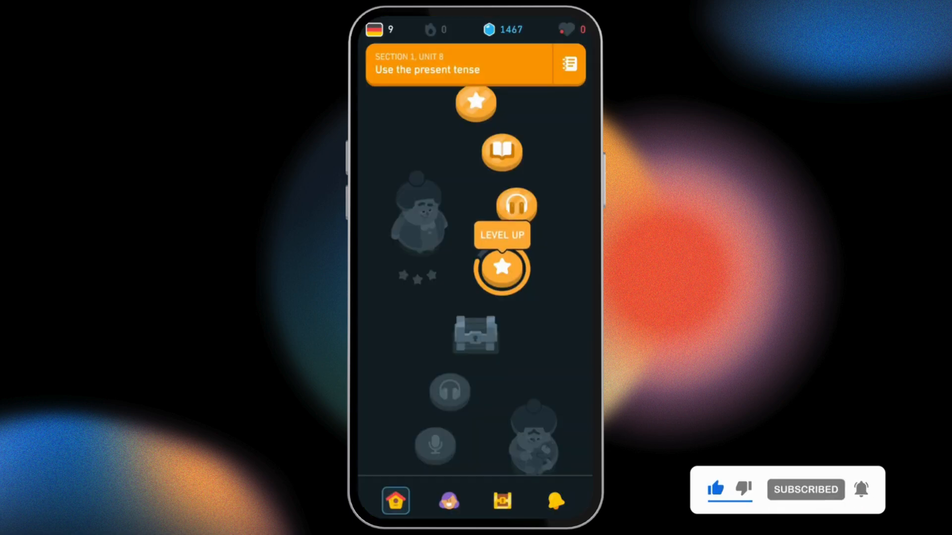